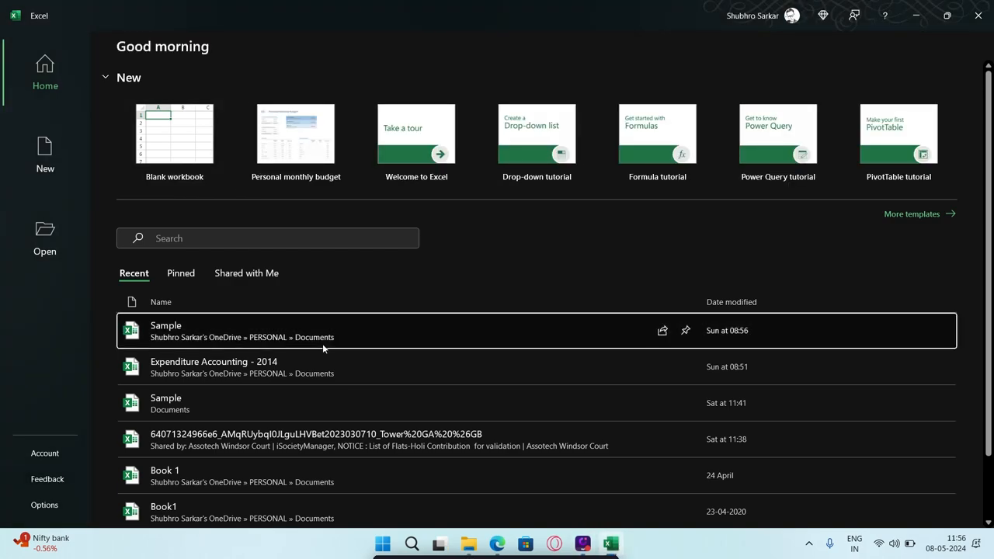
# Open the Sample workbook from Excel's Recent files list.
pyautogui.doubleClick(166, 330)
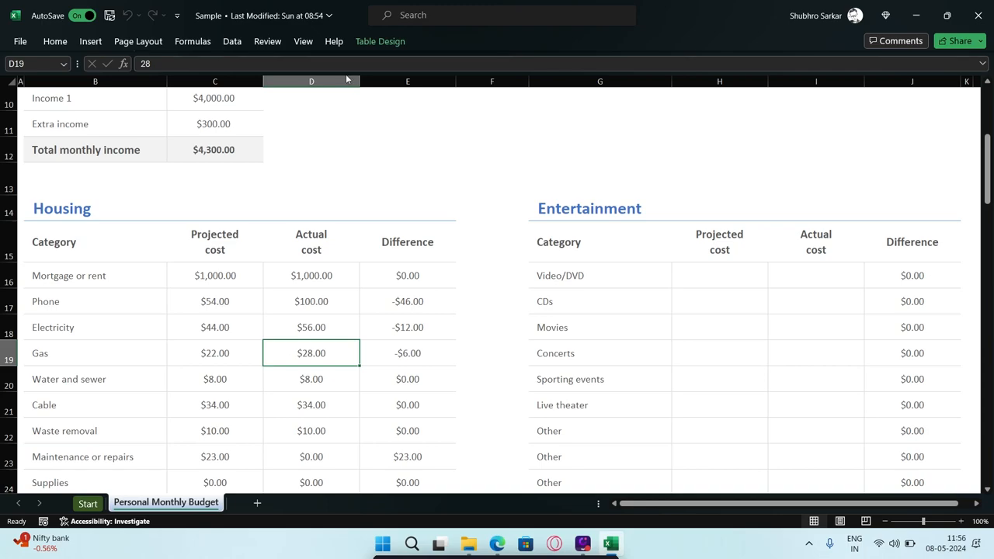
pyautogui.moveTo(371, 98)
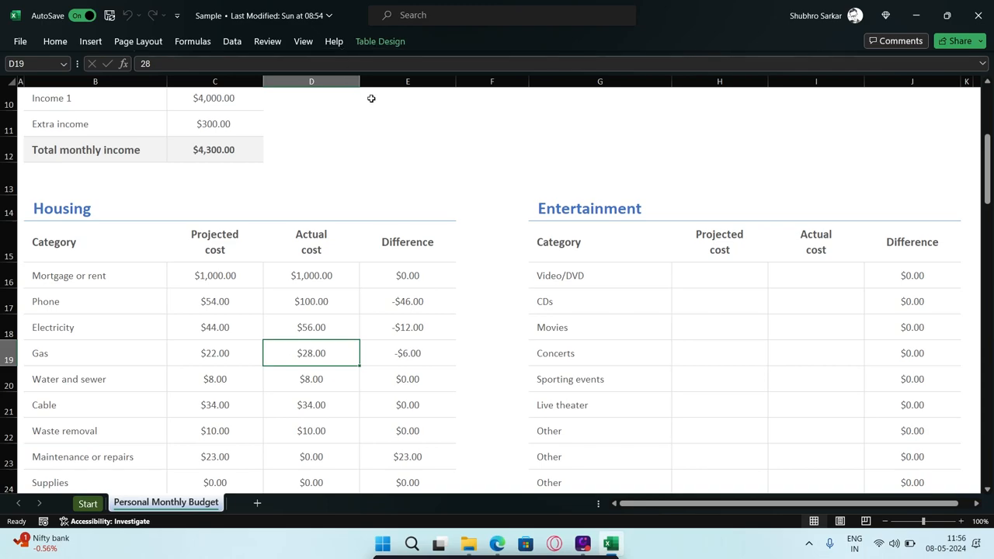
# Close Excel and search 'excel' from the Start menu to relaunch it.
pyautogui.click(380, 41)
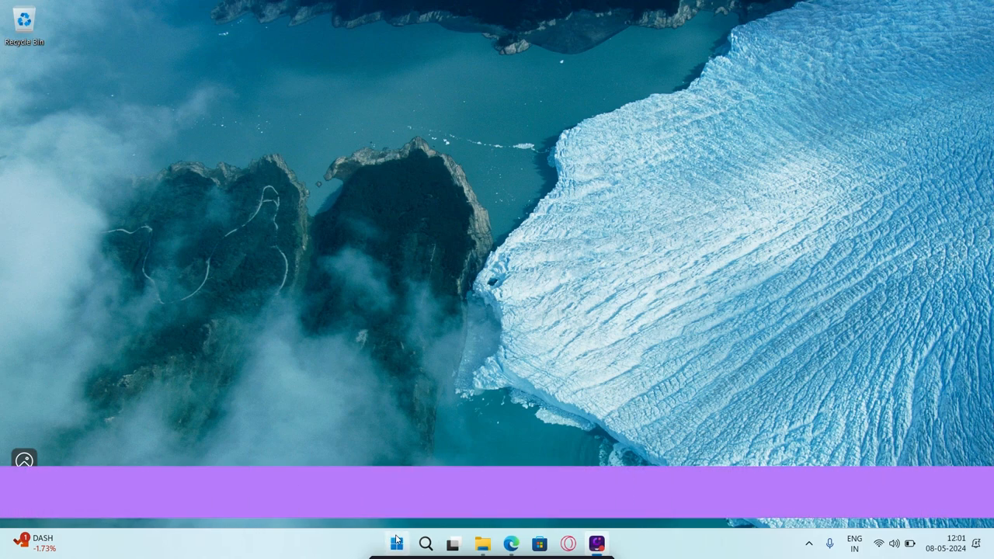
pyautogui.click(424, 543)
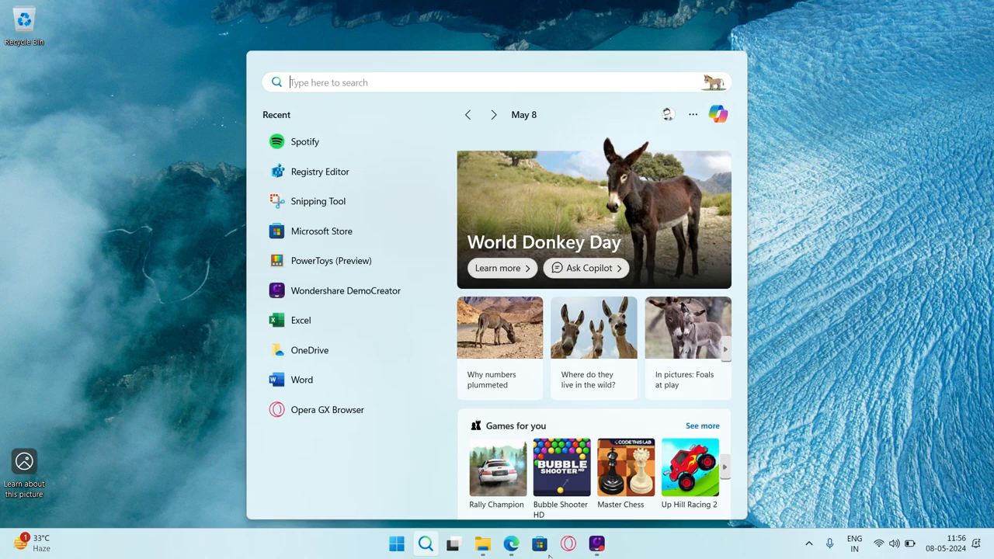
pyautogui.write('excel')
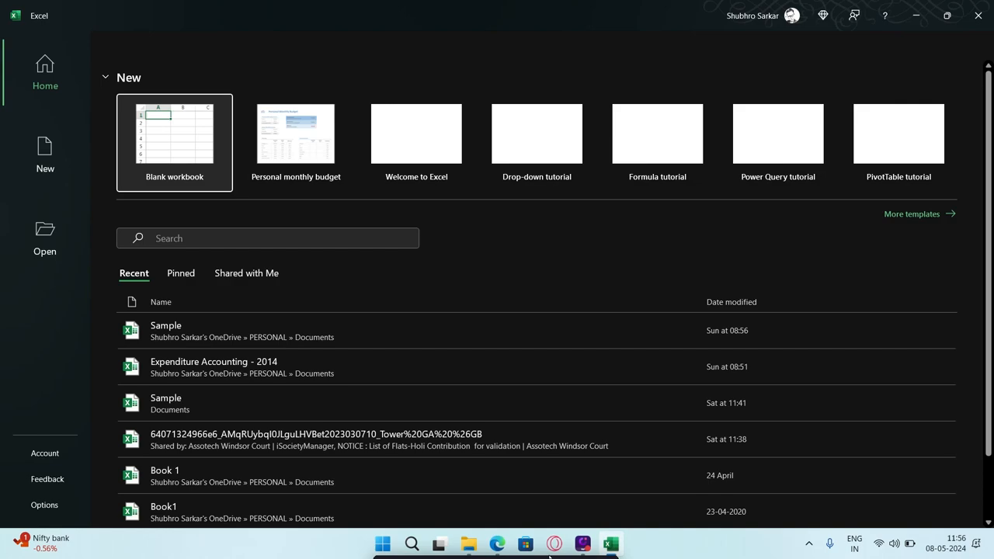
# Reopen the Sample workbook from the Recent files list.
pyautogui.click(165, 330)
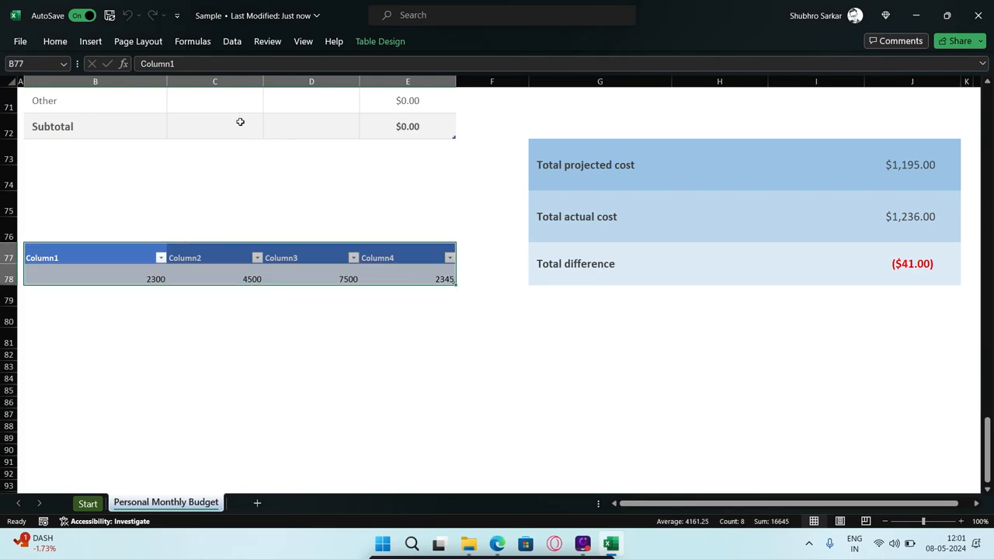
# Apply Clear Formats from the Home tab's Clear dropdown to the B77:E78 table.
pyautogui.click(55, 41)
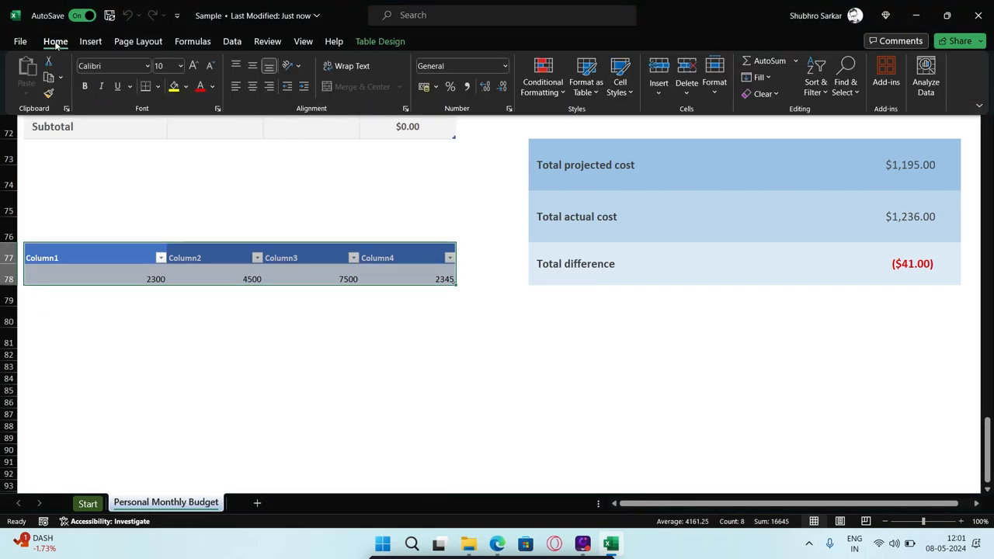
pyautogui.click(762, 93)
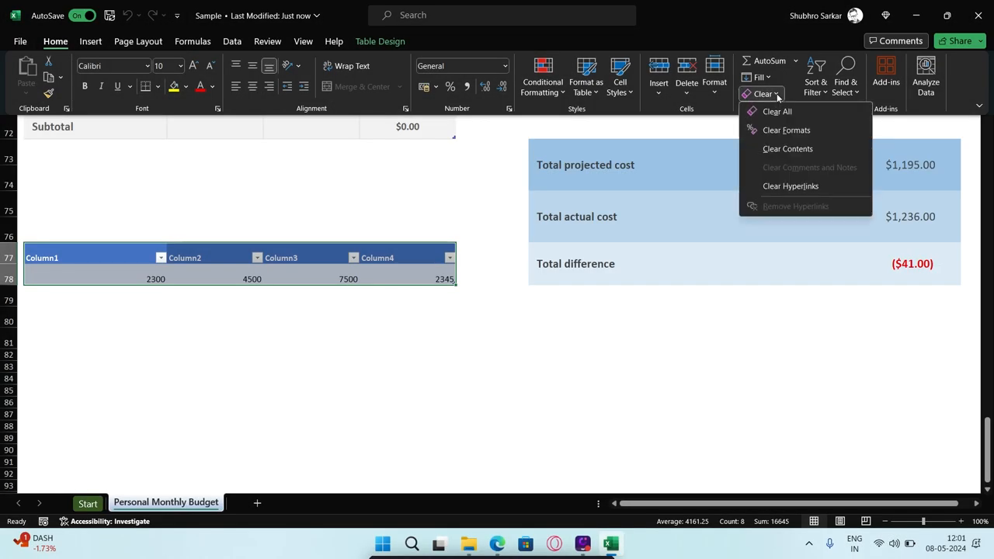
pyautogui.moveTo(786, 129)
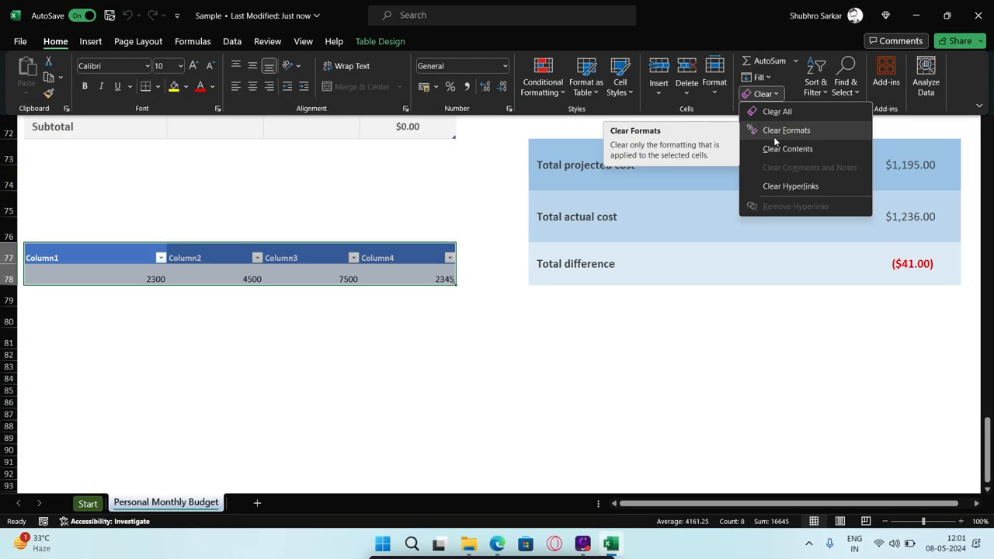
pyautogui.click(786, 129)
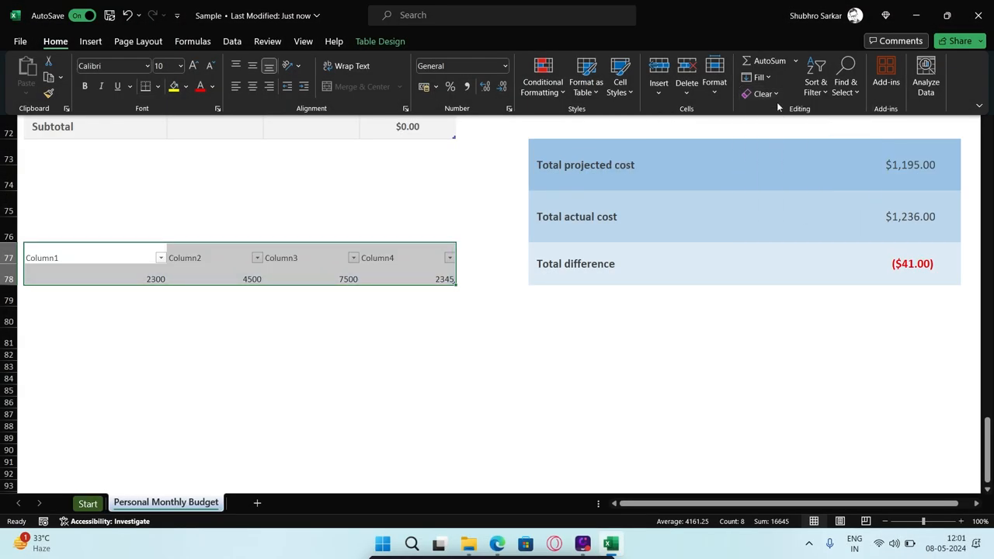